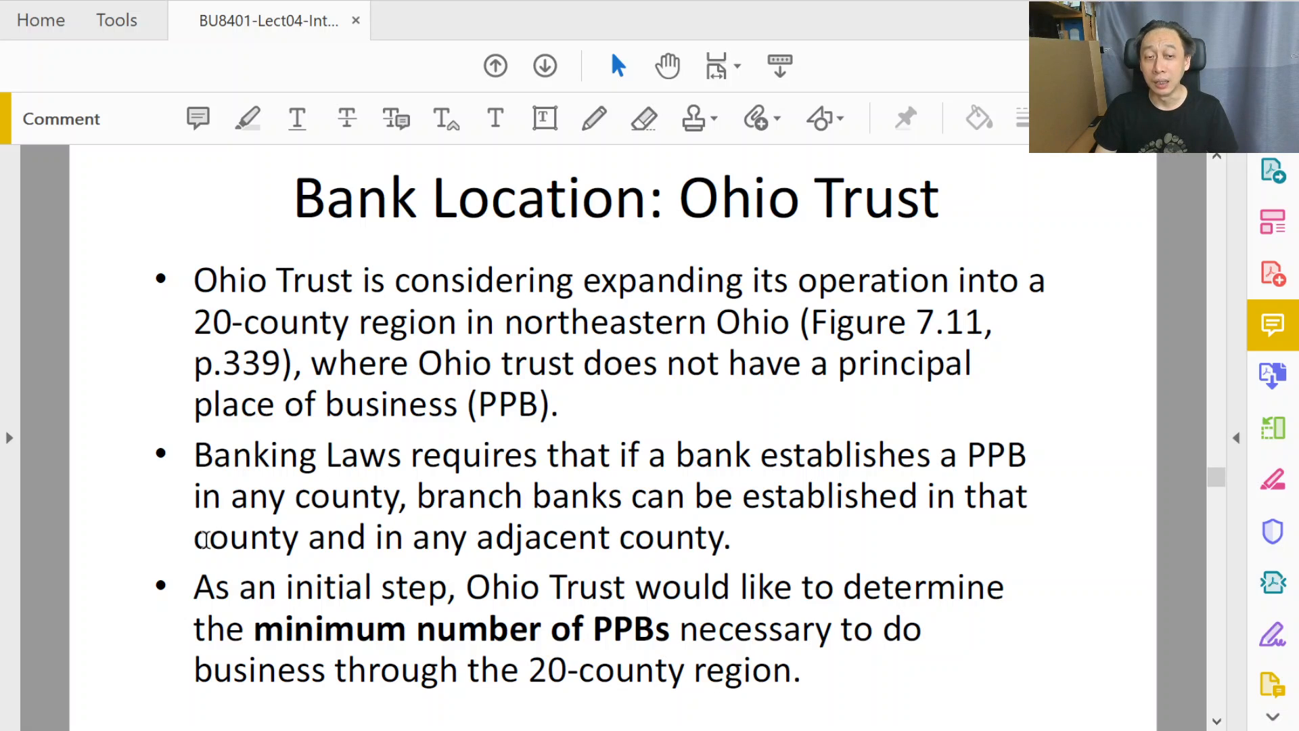
Highlight the phrases about branch banks serving any county and adjacent counties while explaining the matrix
{"action": "left_click_drag", "start_coordinate": [192, 496], "coordinate": [311, 537]}
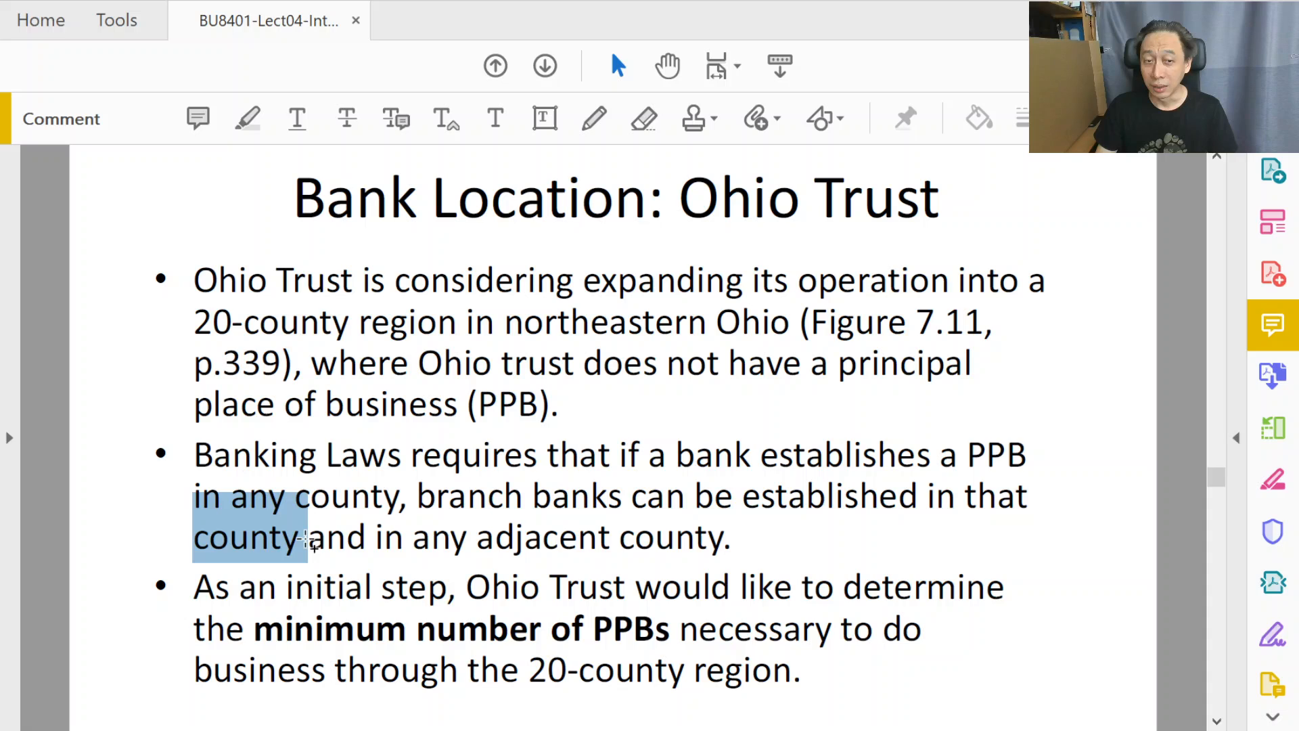
{"action": "double_click", "coordinate": [546, 537]}
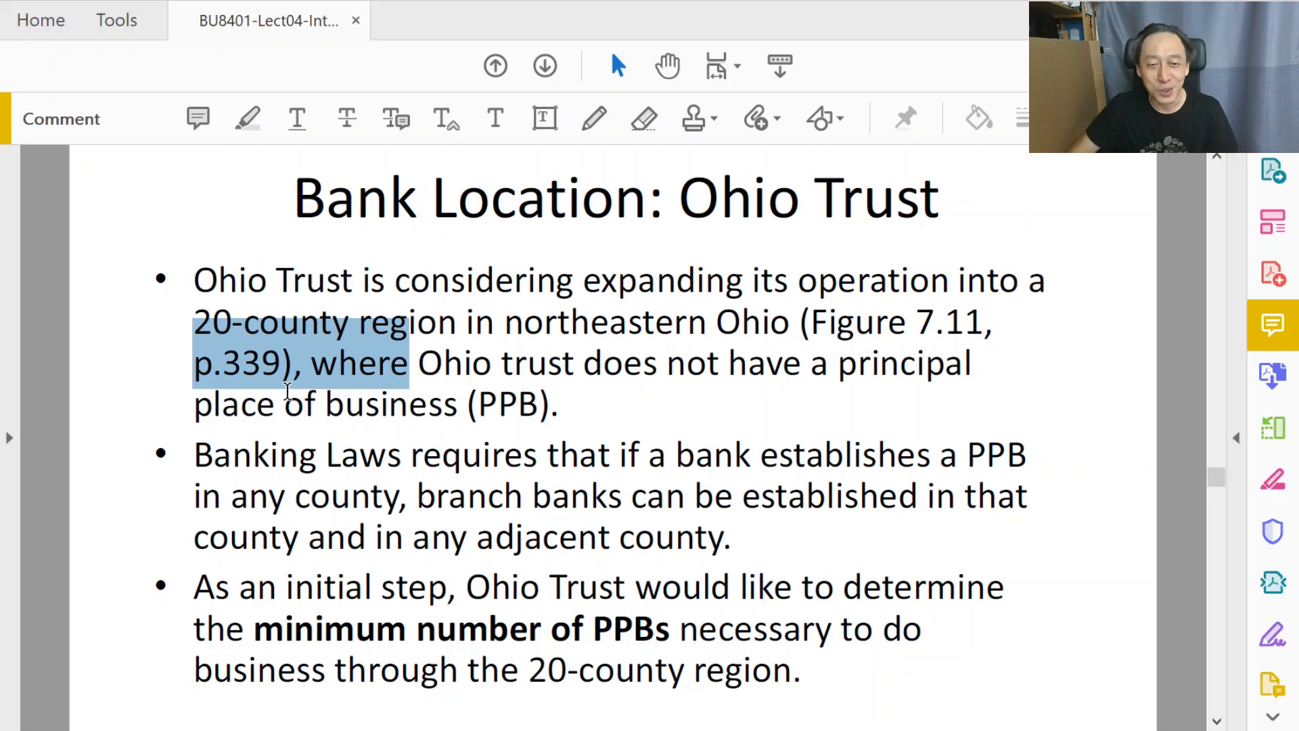
{"action": "mouse_move", "coordinate": [400, 539]}
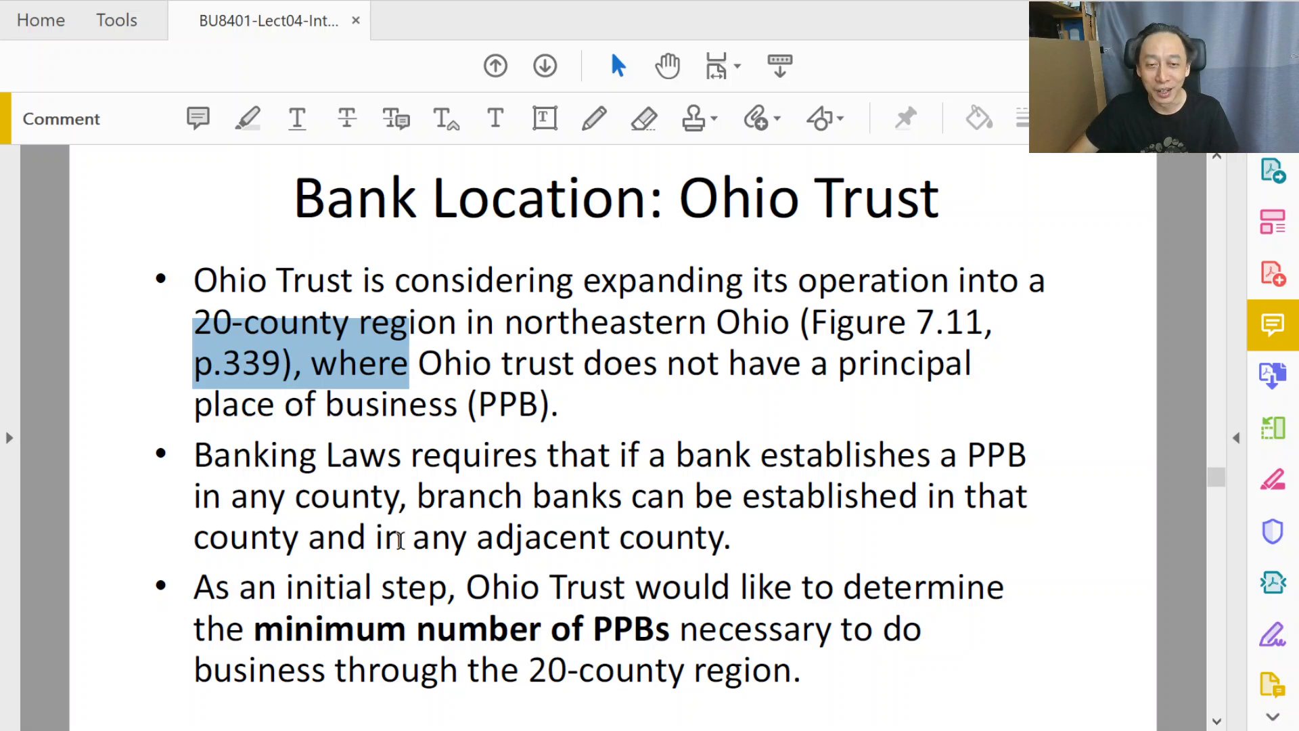
{"action": "left_click_drag", "start_coordinate": [416, 496], "coordinate": [730, 586]}
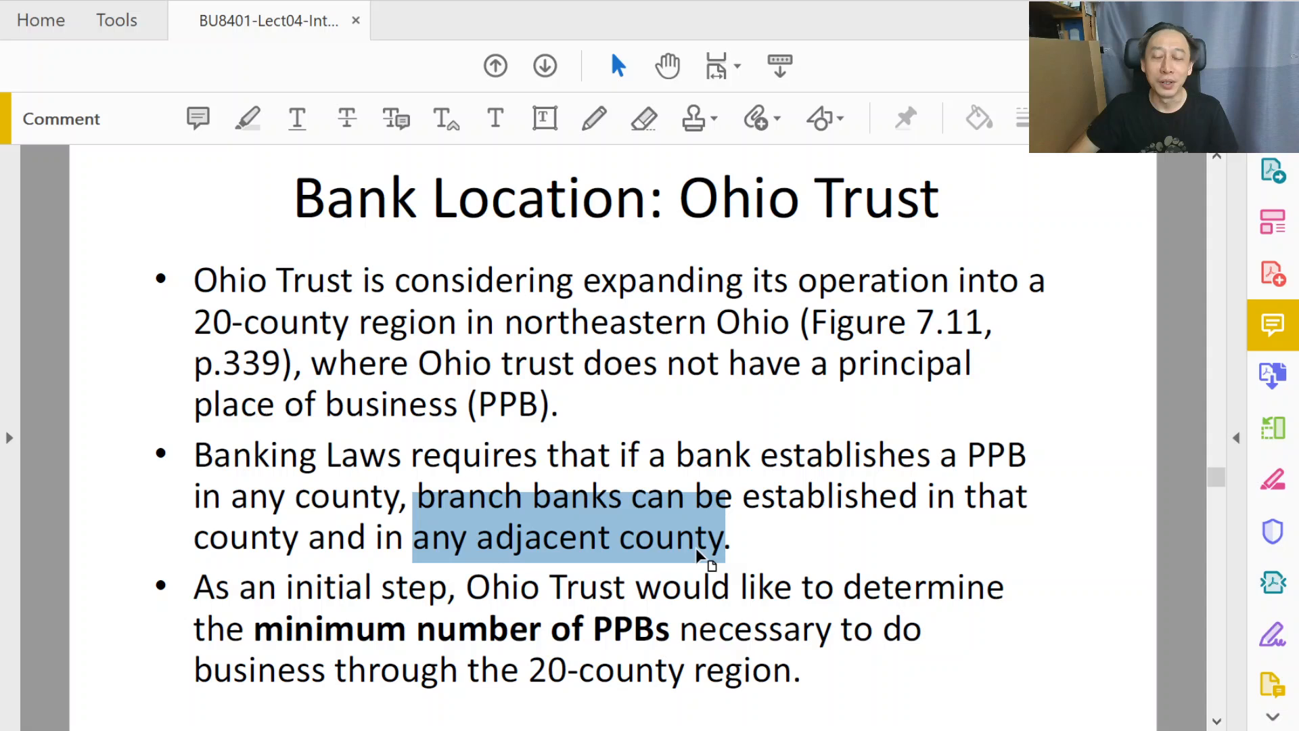
{"action": "mouse_move", "coordinate": [687, 546]}
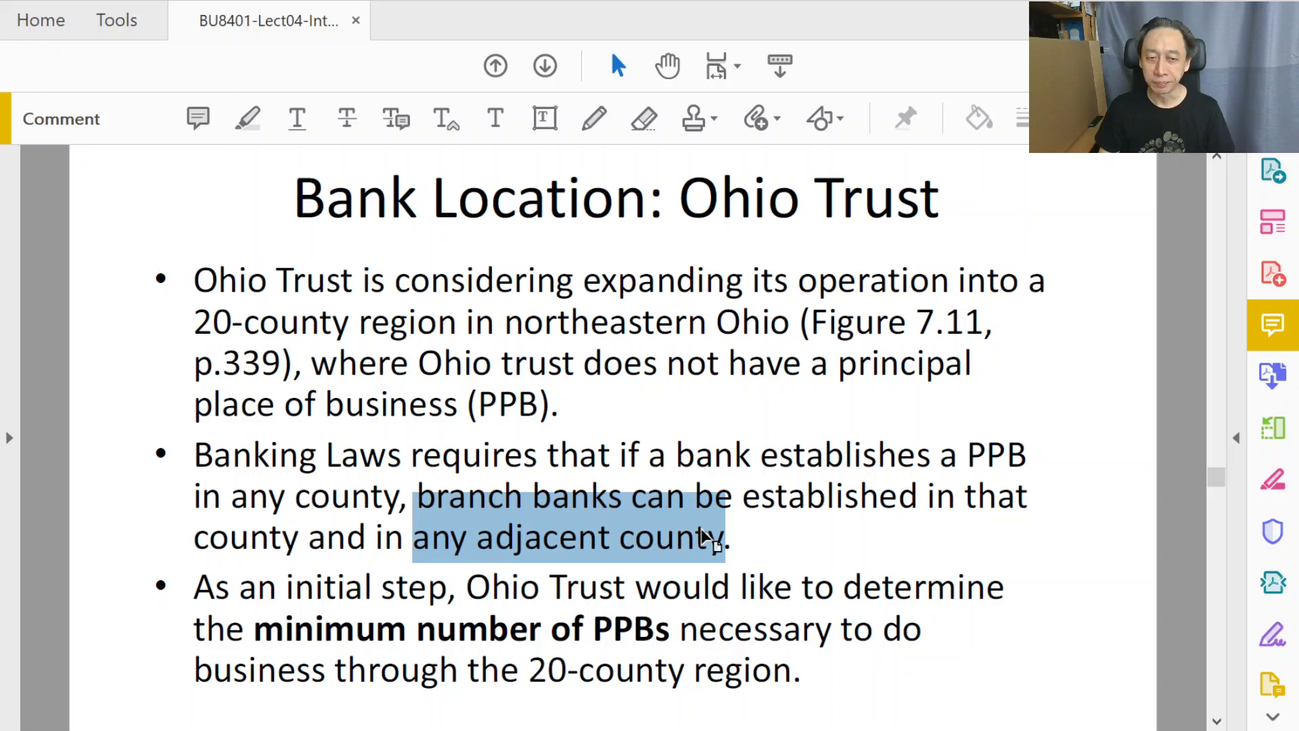
{"action": "mouse_move", "coordinate": [344, 605]}
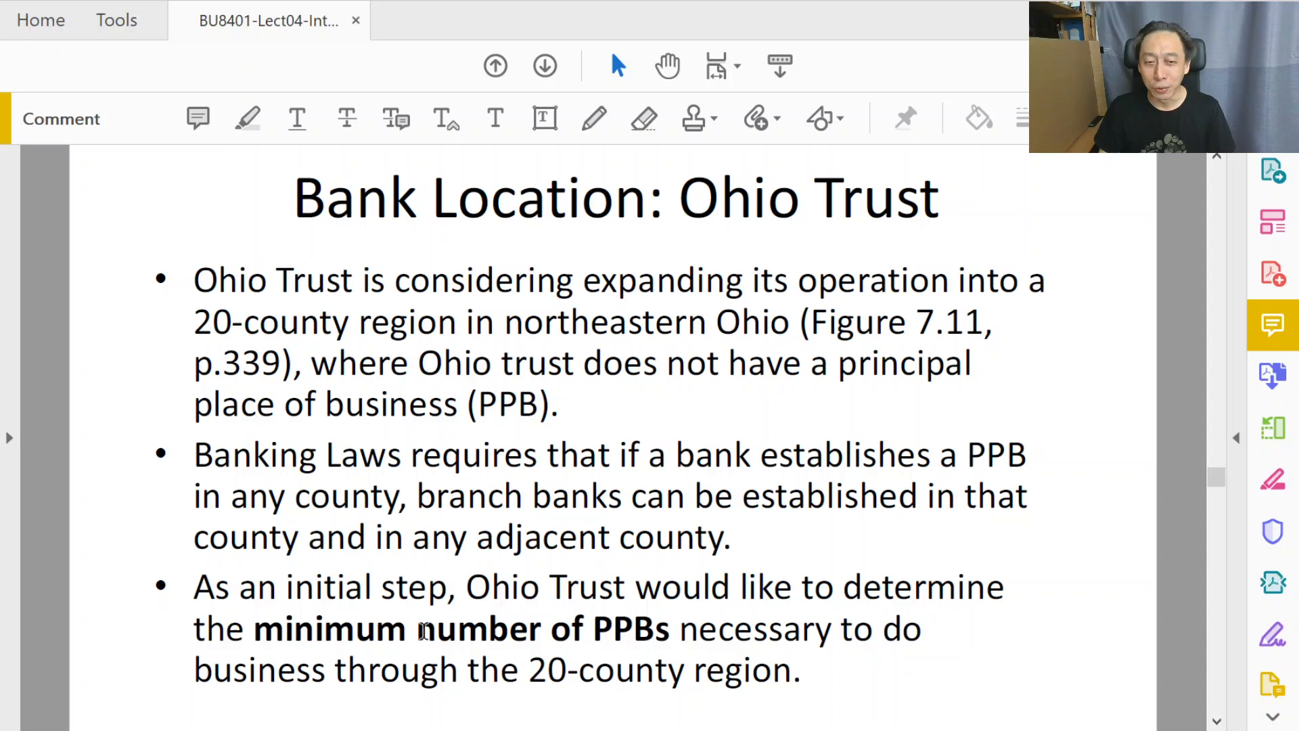
{"action": "left_click_drag", "start_coordinate": [418, 627], "coordinate": [692, 669]}
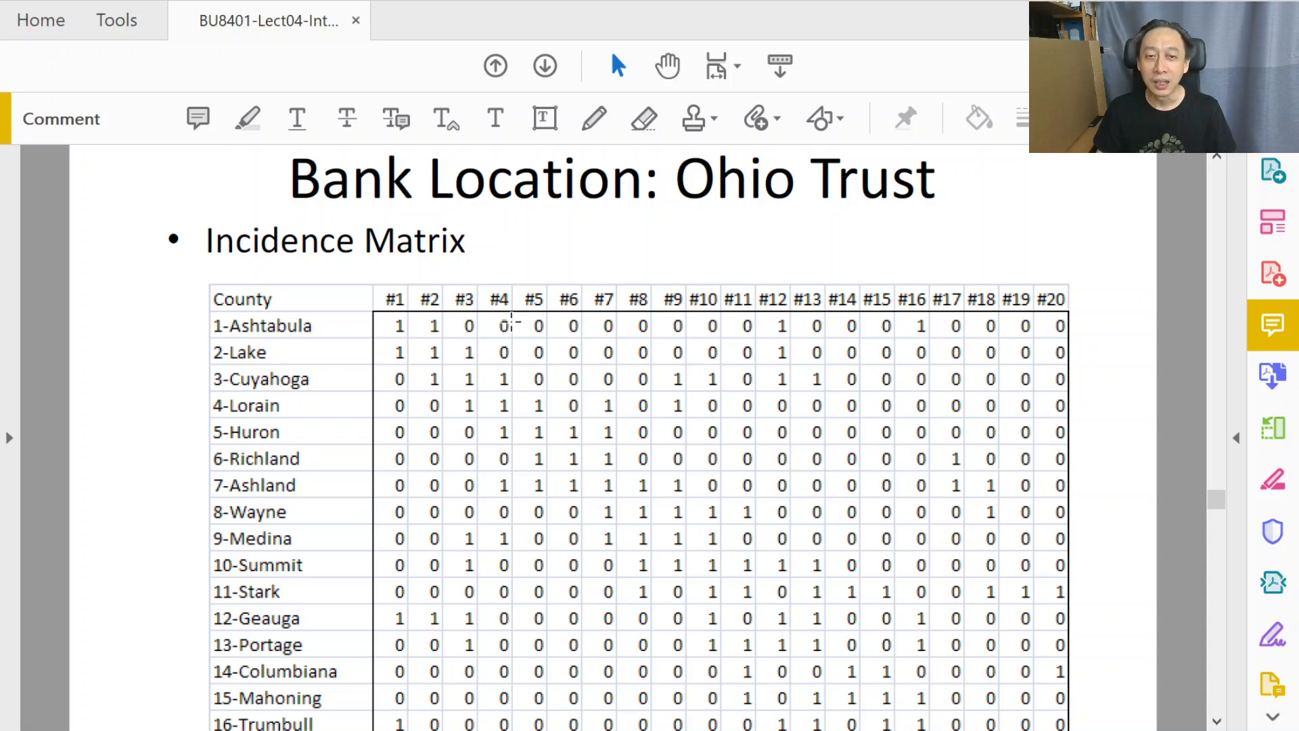
{"action": "mouse_move", "coordinate": [537, 350]}
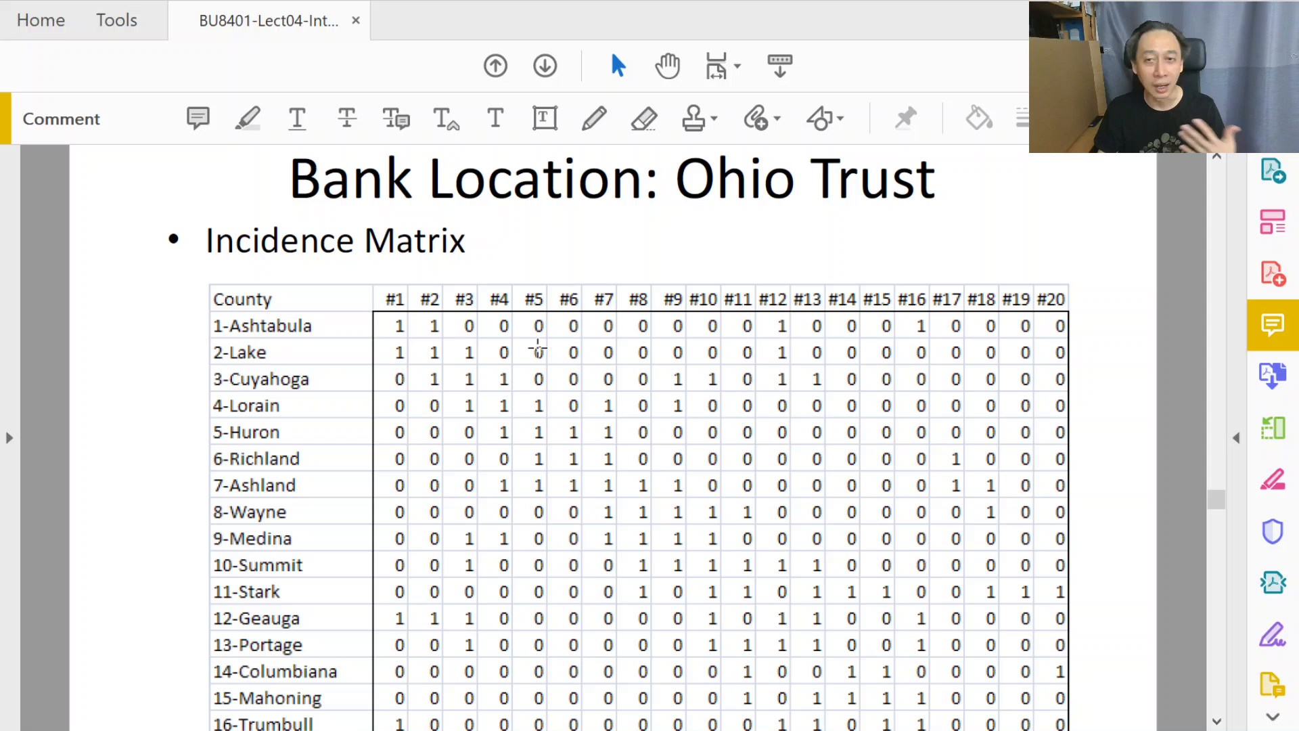
{"action": "mouse_move", "coordinate": [394, 316]}
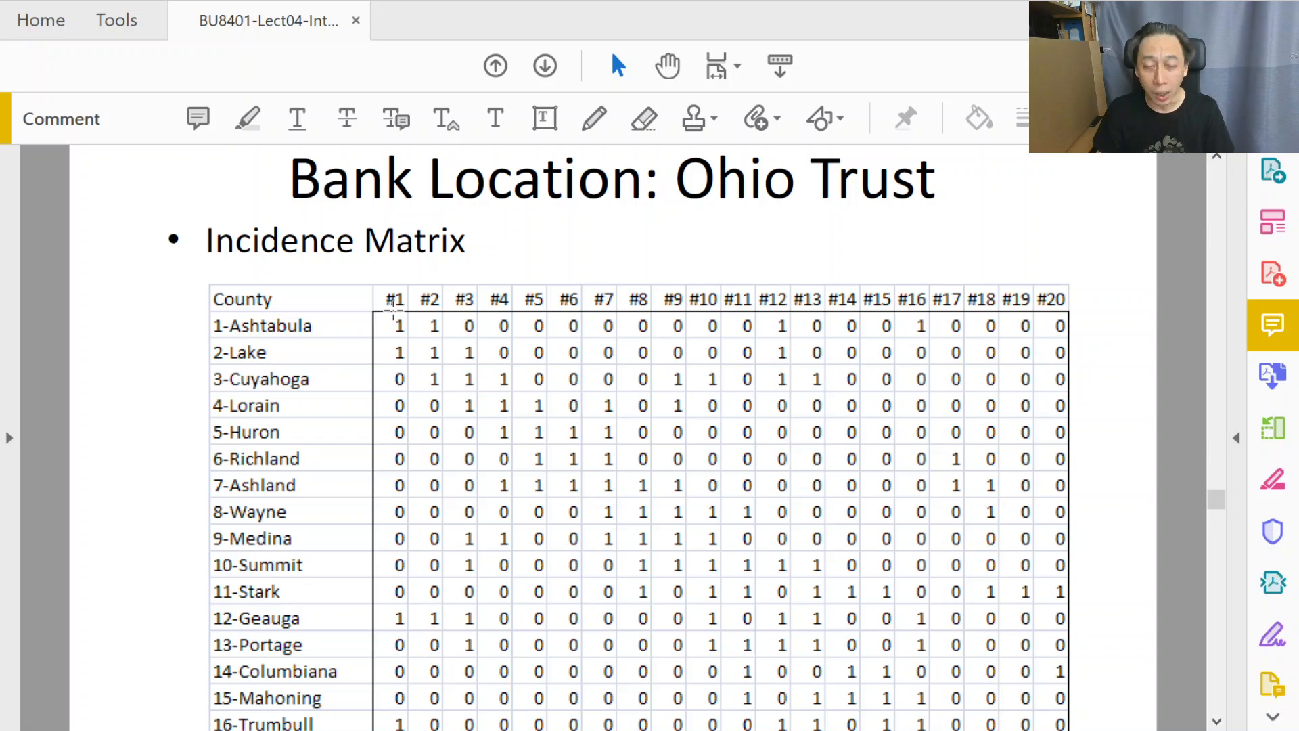
{"action": "left_click", "coordinate": [397, 325]}
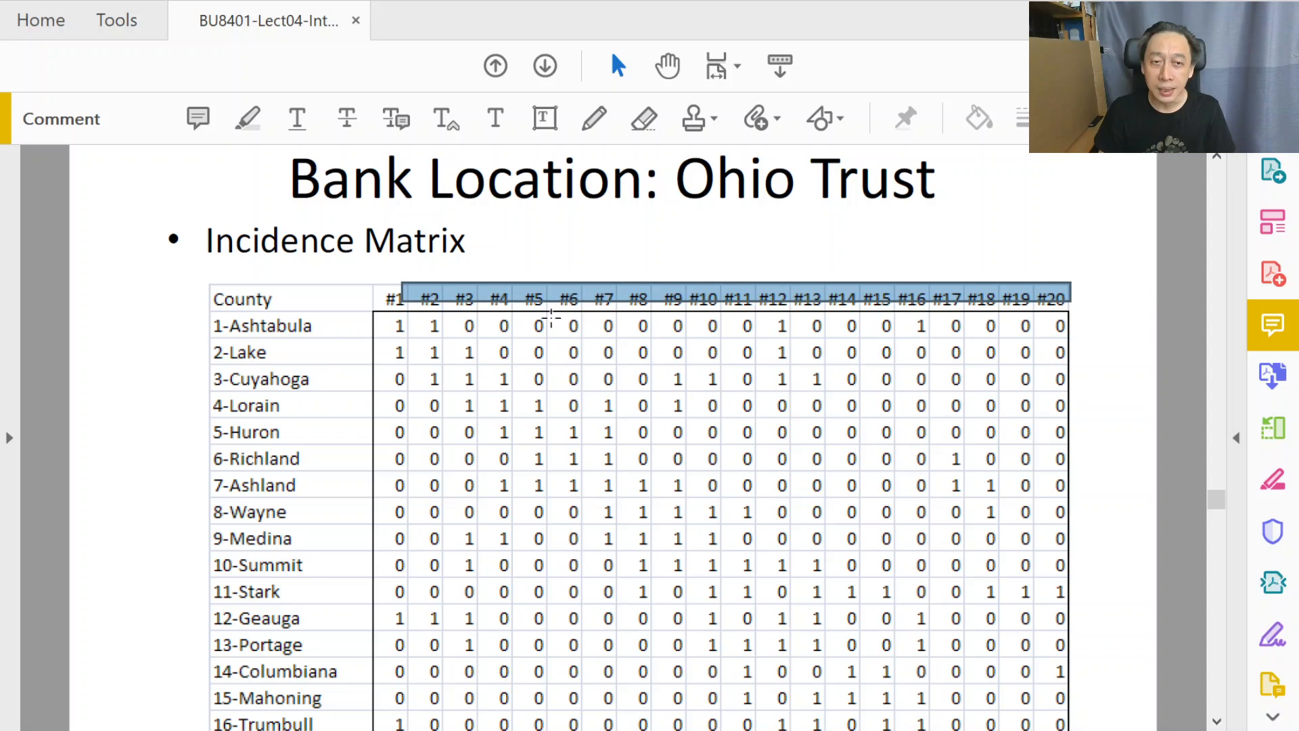
{"action": "mouse_move", "coordinate": [423, 256]}
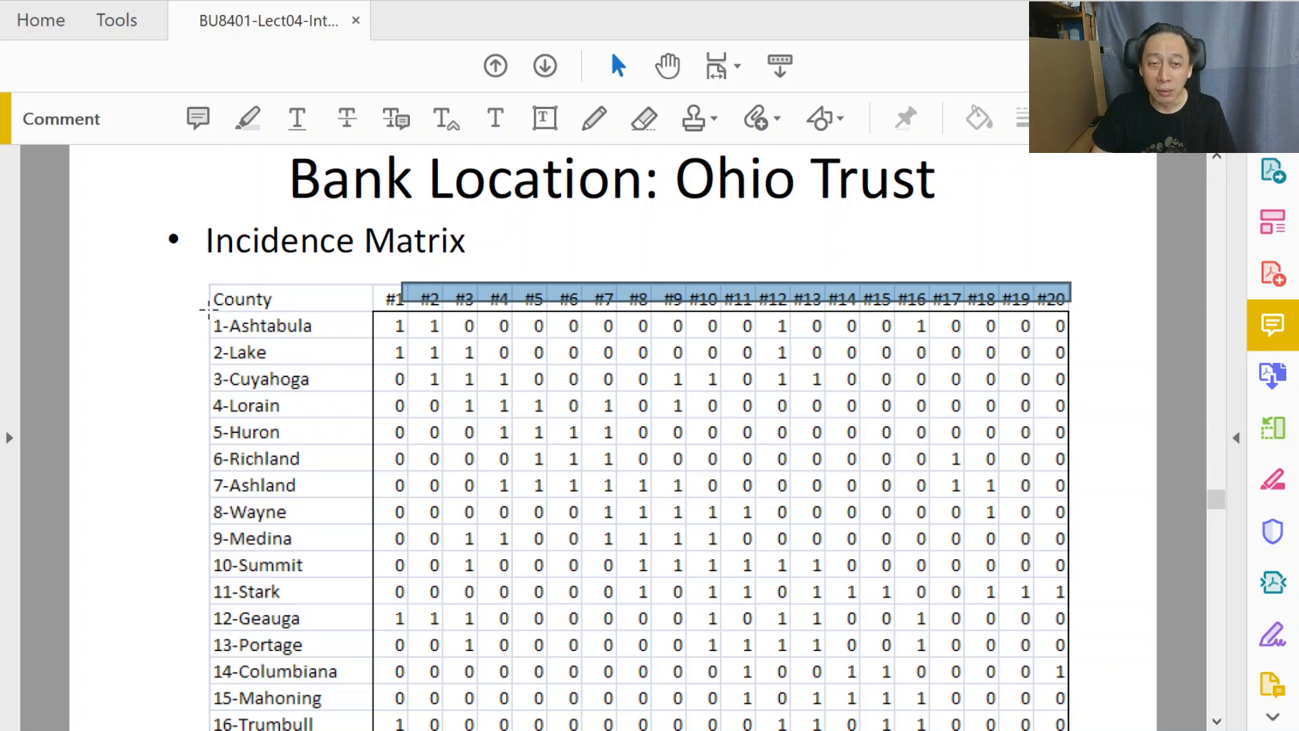
{"action": "left_click", "coordinate": [282, 325]}
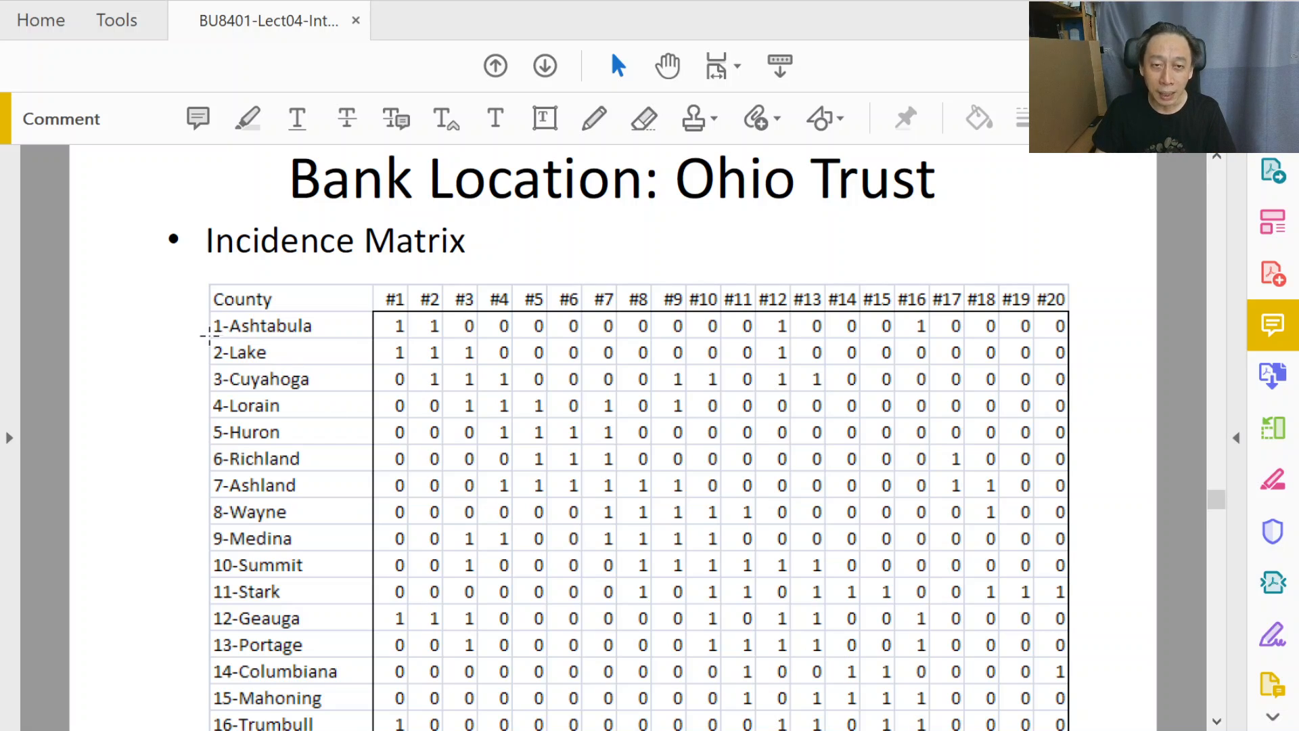
{"action": "double_click", "coordinate": [261, 324]}
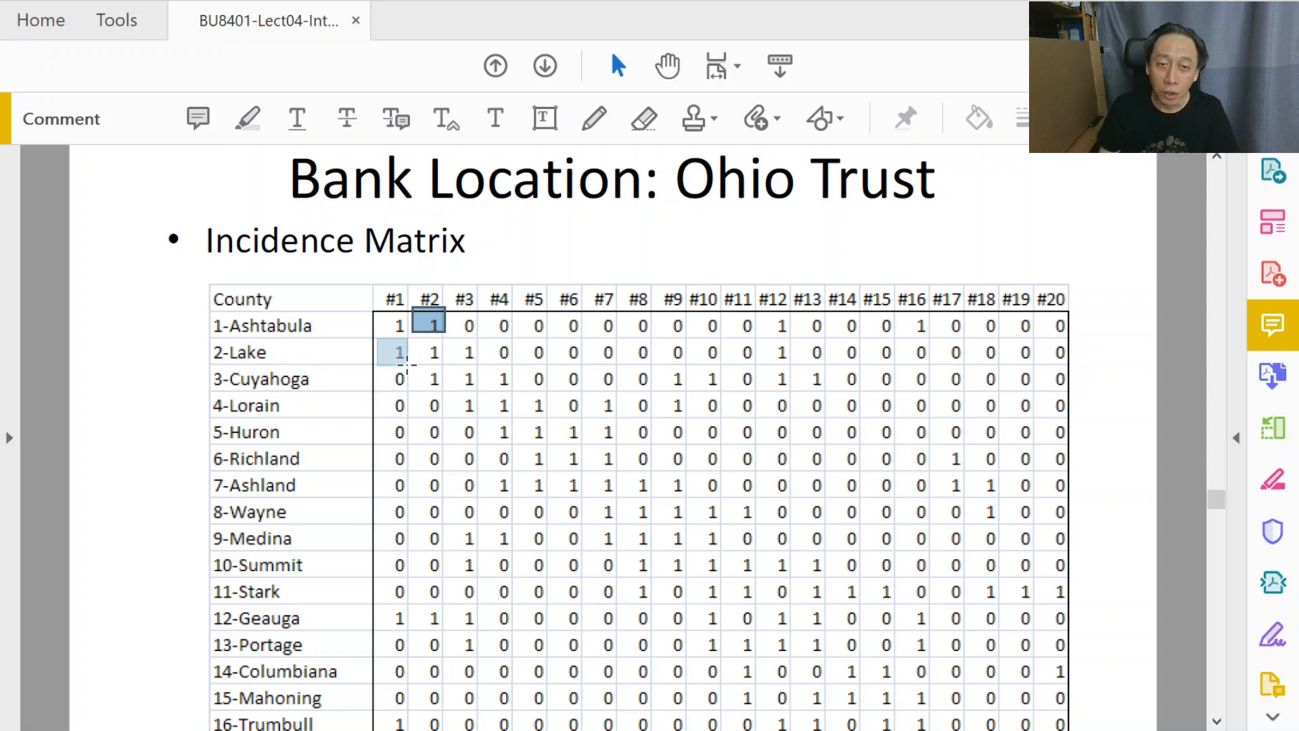
{"action": "left_click", "coordinate": [395, 352]}
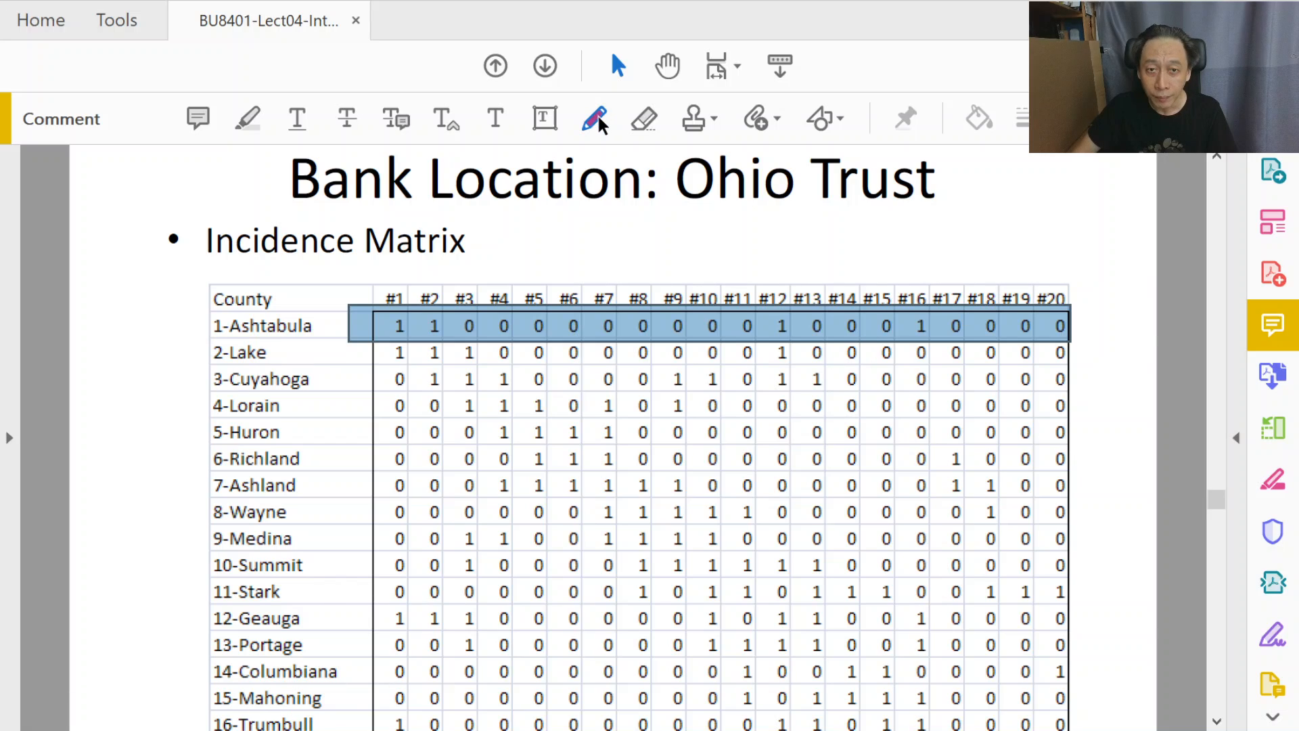
With the Draw Free Form pencil, sketch a pink outline of the neighbouring counties around a circled A
{"action": "left_click", "coordinate": [595, 119]}
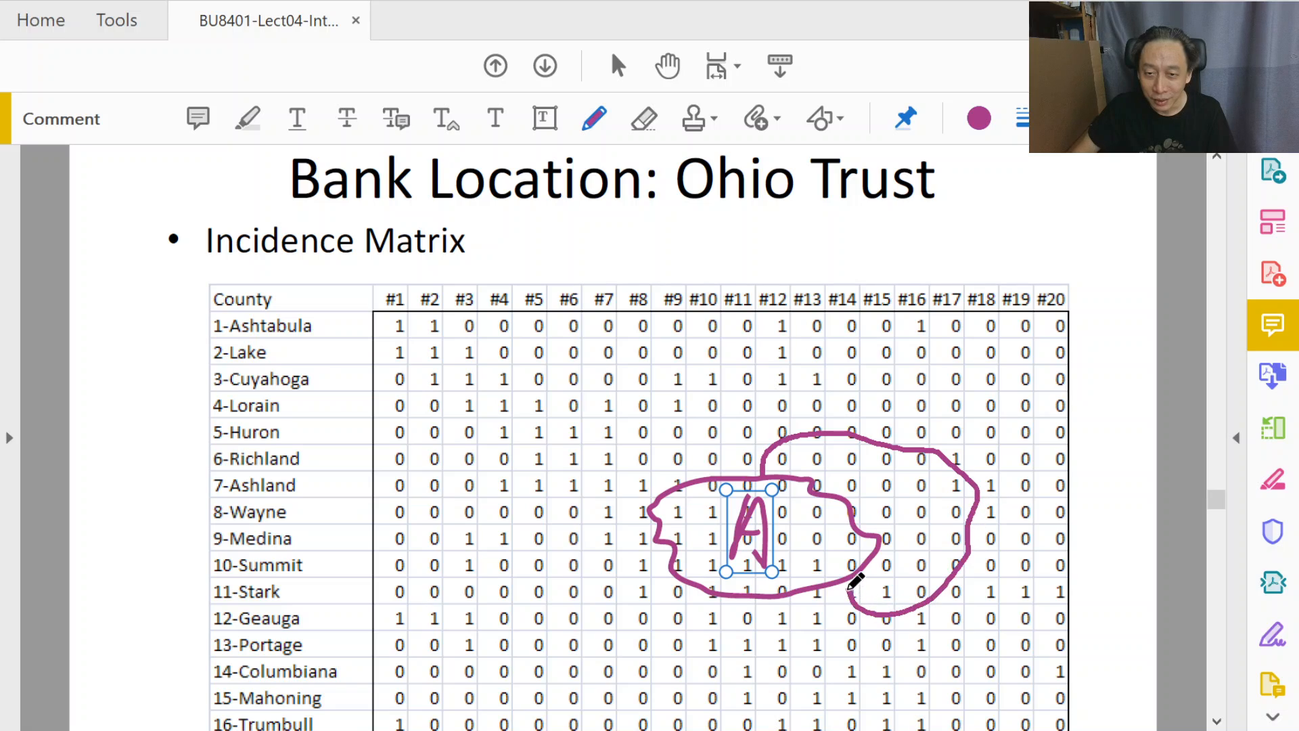
{"action": "left_click_drag", "start_coordinate": [878, 484], "coordinate": [907, 510]}
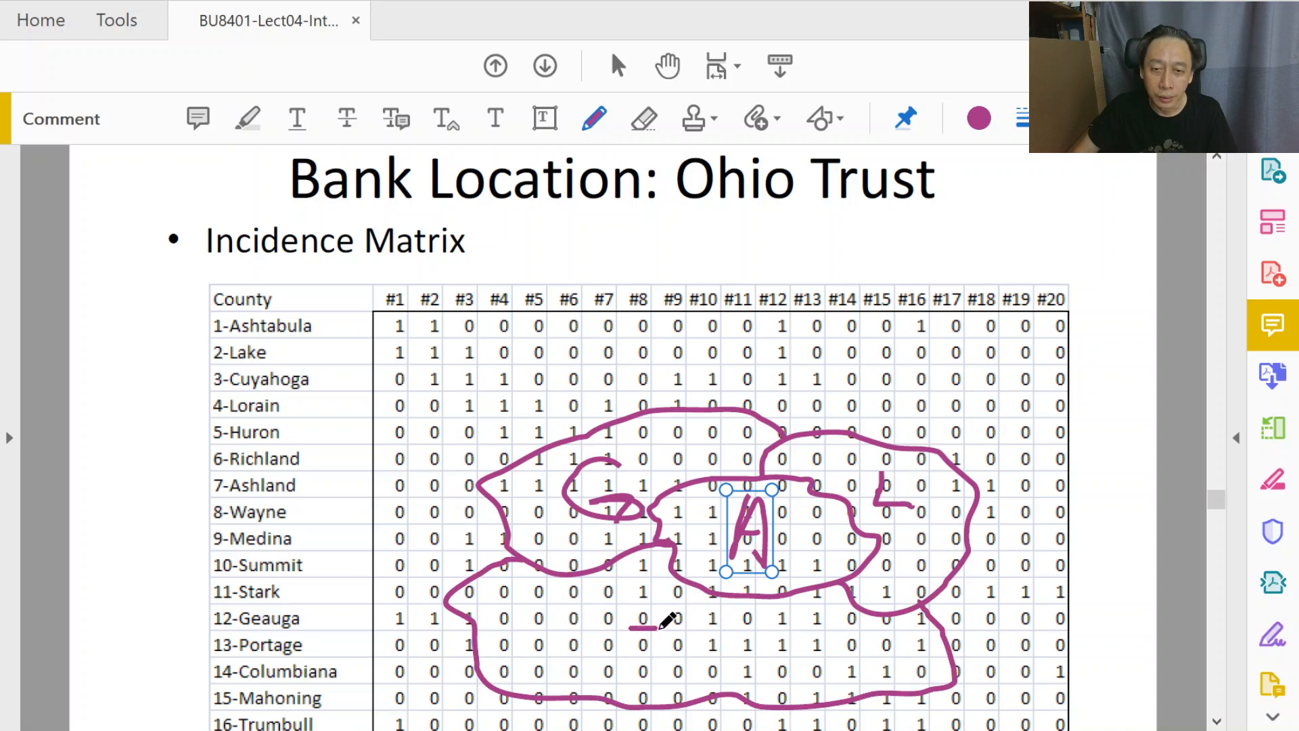
Add a pink T below the circled A and a dot beside it
{"action": "left_click_drag", "start_coordinate": [663, 617], "coordinate": [663, 655]}
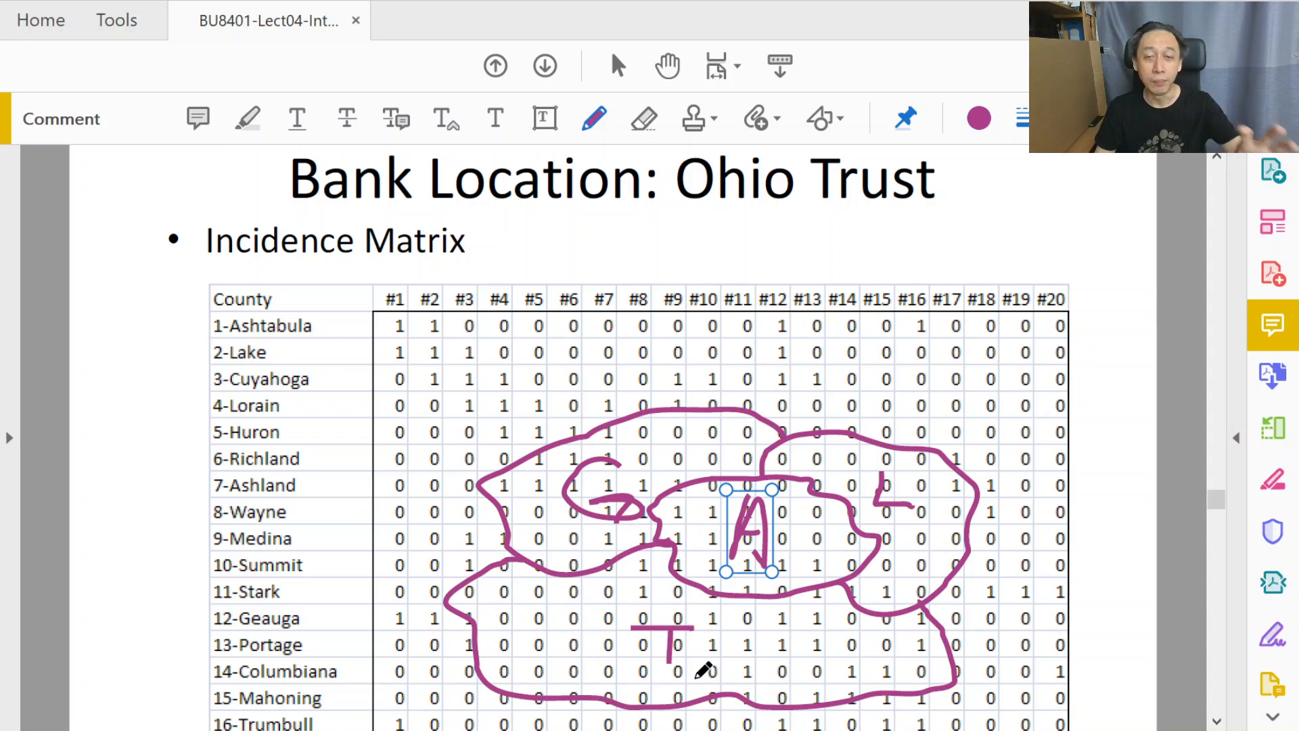
{"action": "mouse_move", "coordinate": [682, 433]}
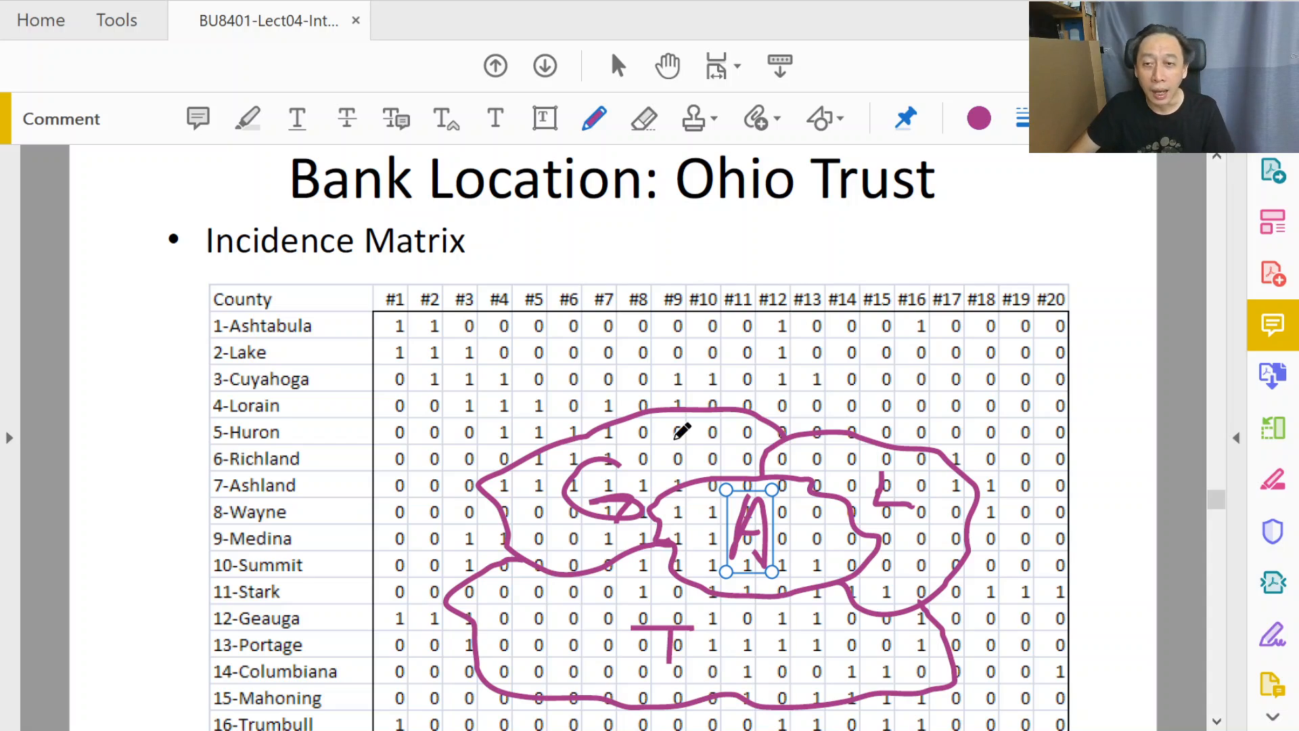
{"action": "mouse_move", "coordinate": [794, 545]}
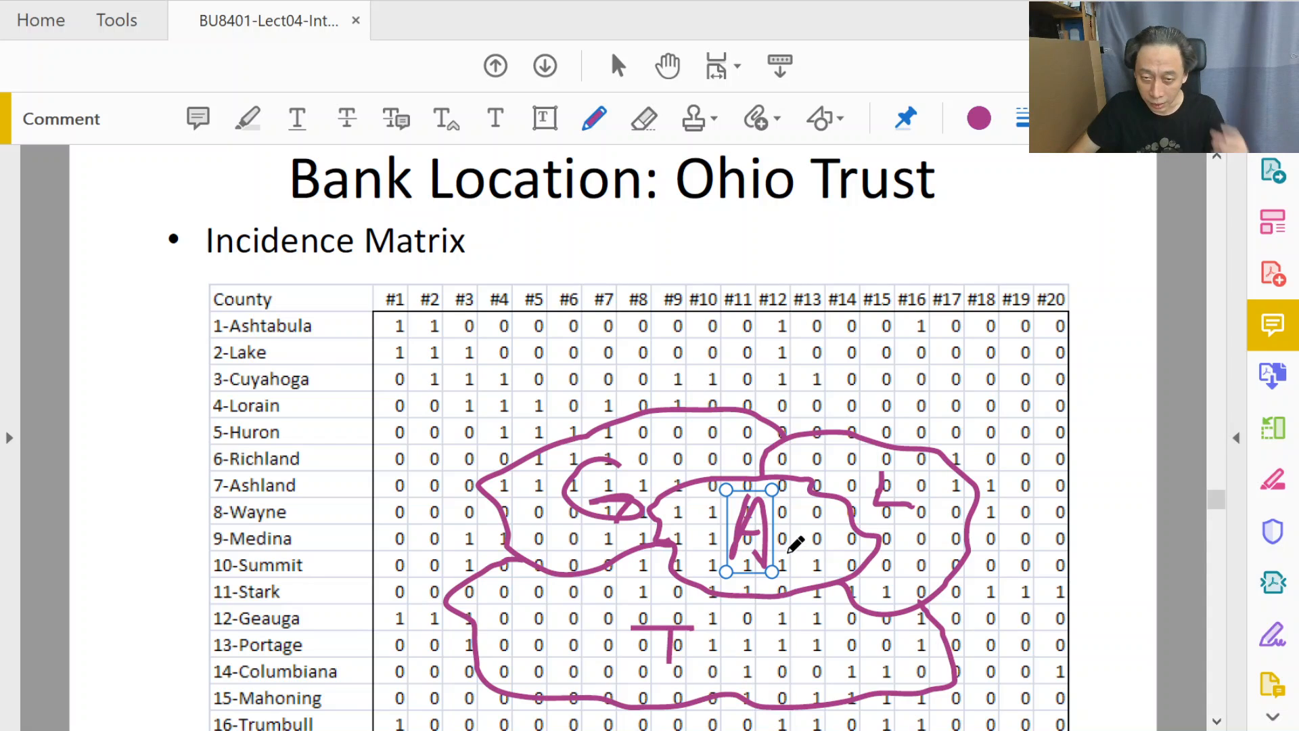
{"action": "mouse_move", "coordinate": [816, 535]}
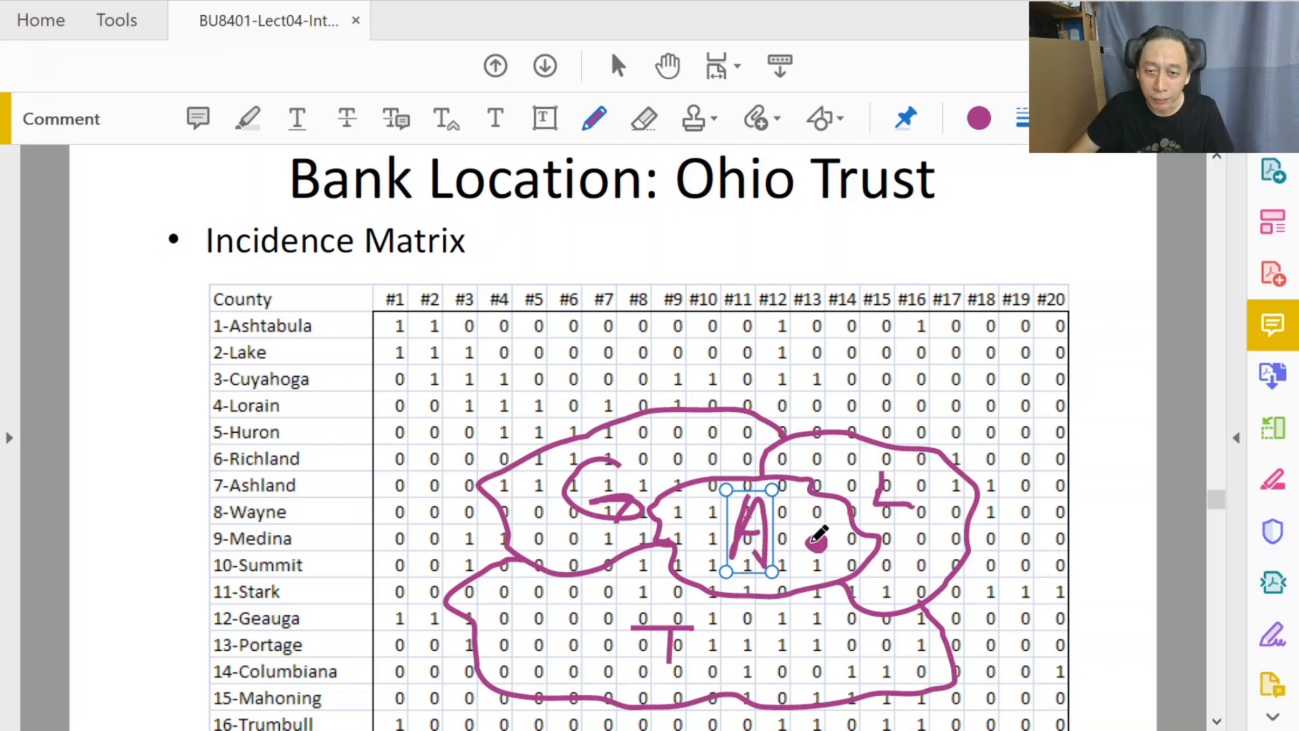
{"action": "left_click", "coordinate": [815, 543]}
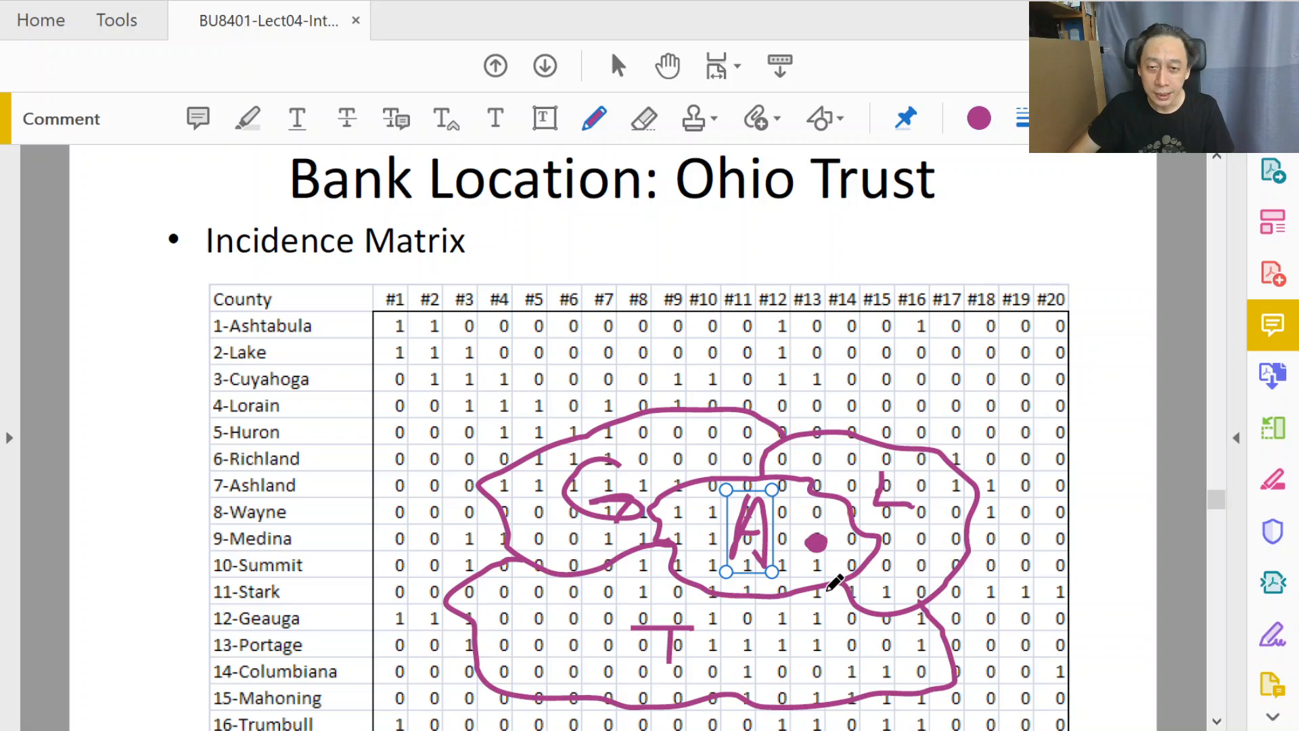